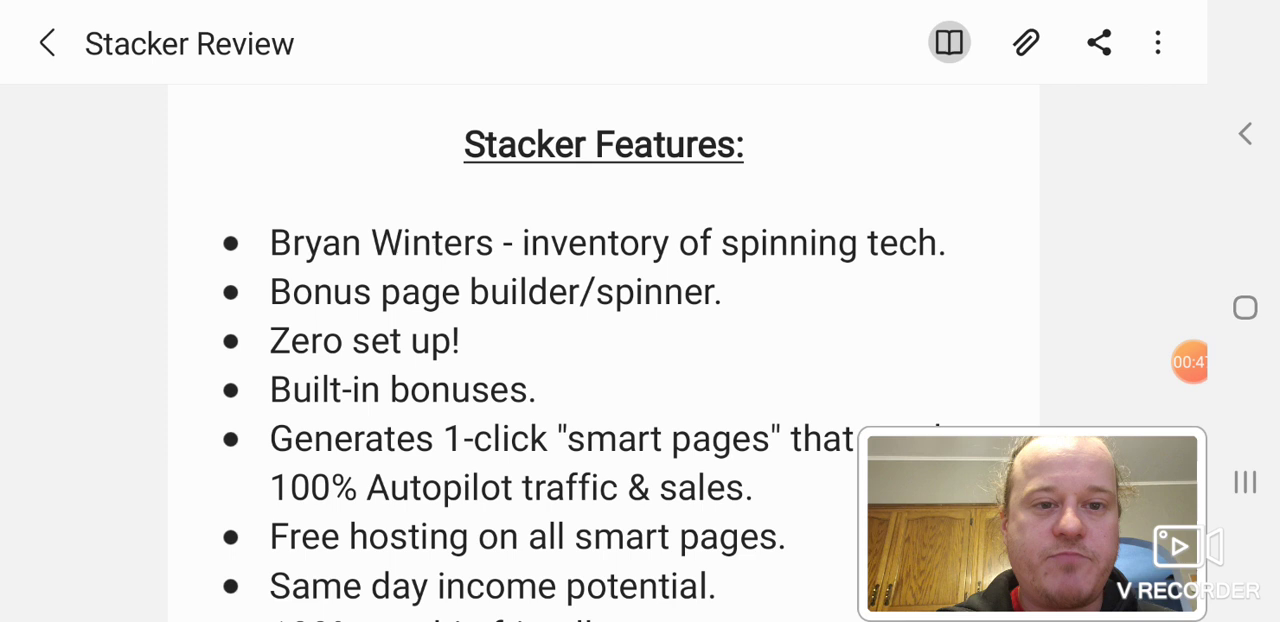
- Scroll the Stacker Review note down to the last Stacker Features bullet, 'Mobile friendly!'
scroll(down, 3)
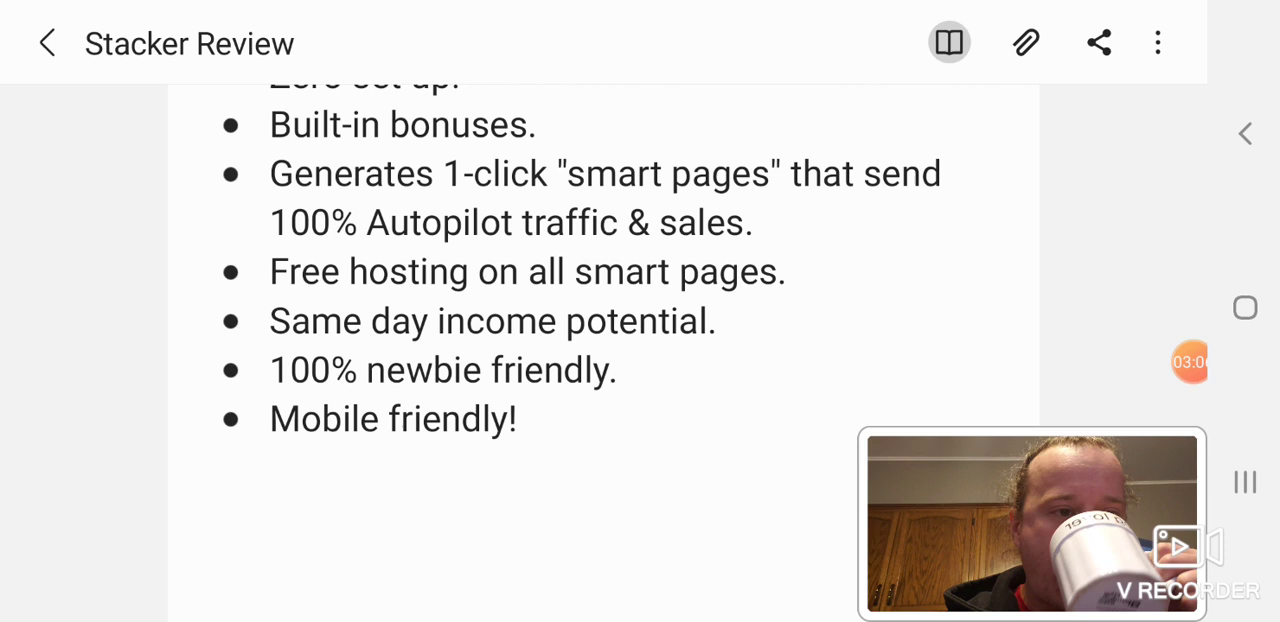
- Scroll past the blank space to the More Sweet Features page with commission and pricing bullets
scroll(down, 3)
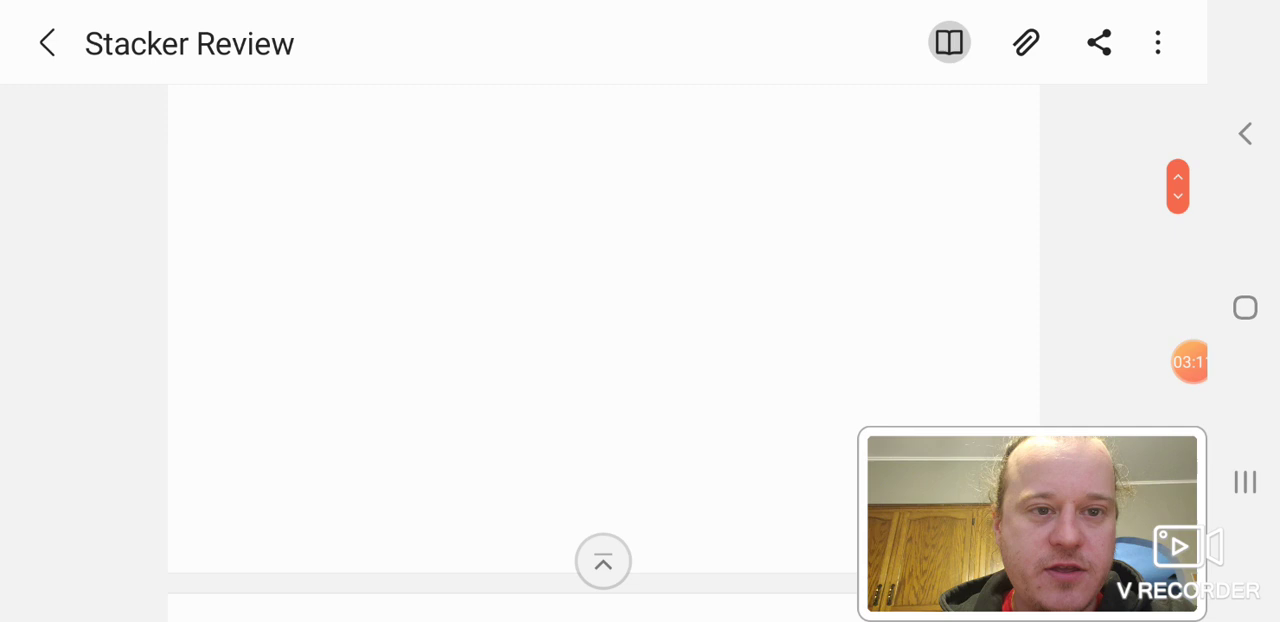
scroll(down, 3)
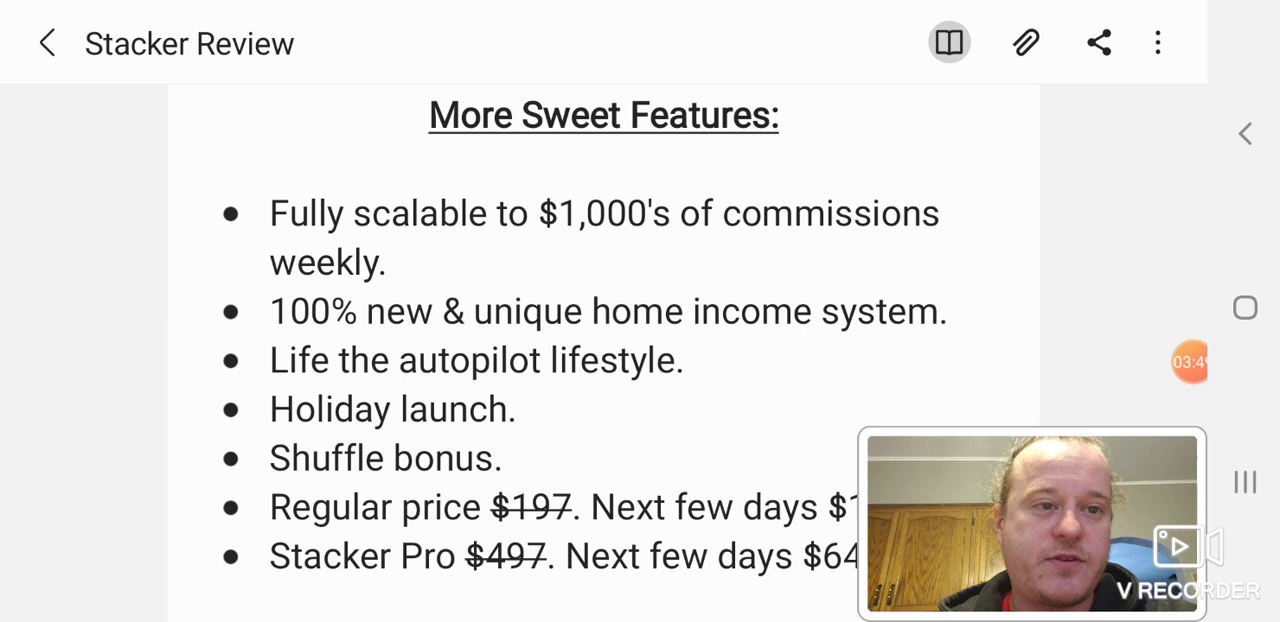
- Scroll slightly to fully show the $17.48 regular and $64.48 Stacker Pro price bullets
scroll(down, 3)
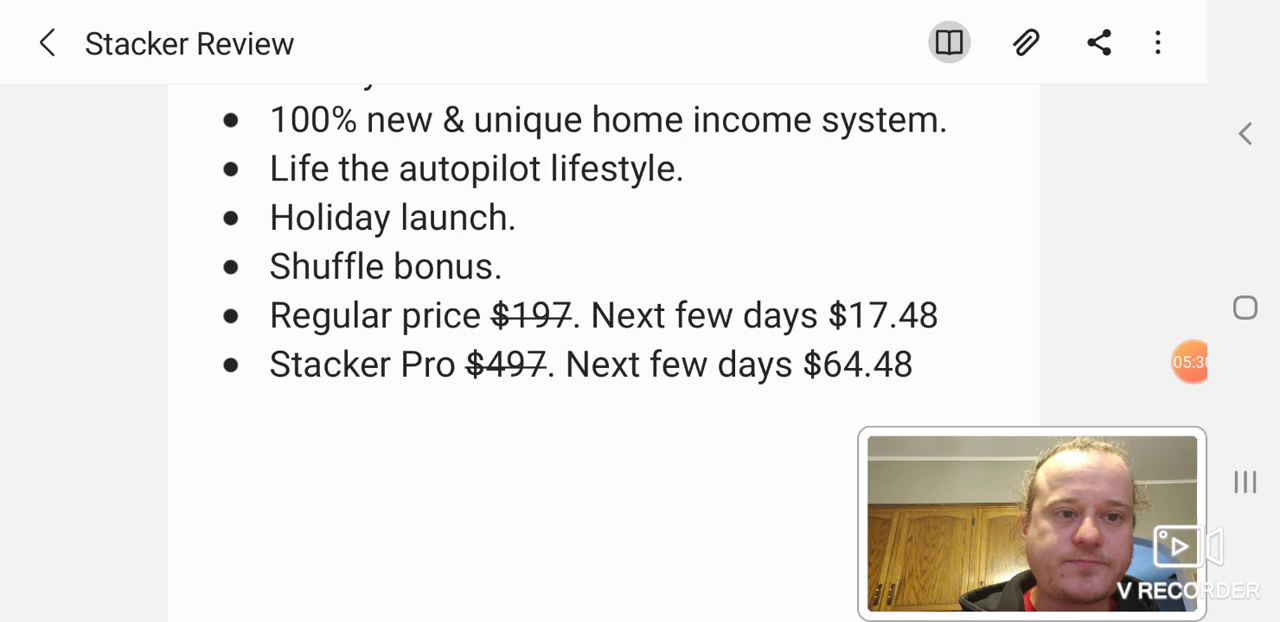
scroll(down, 3)
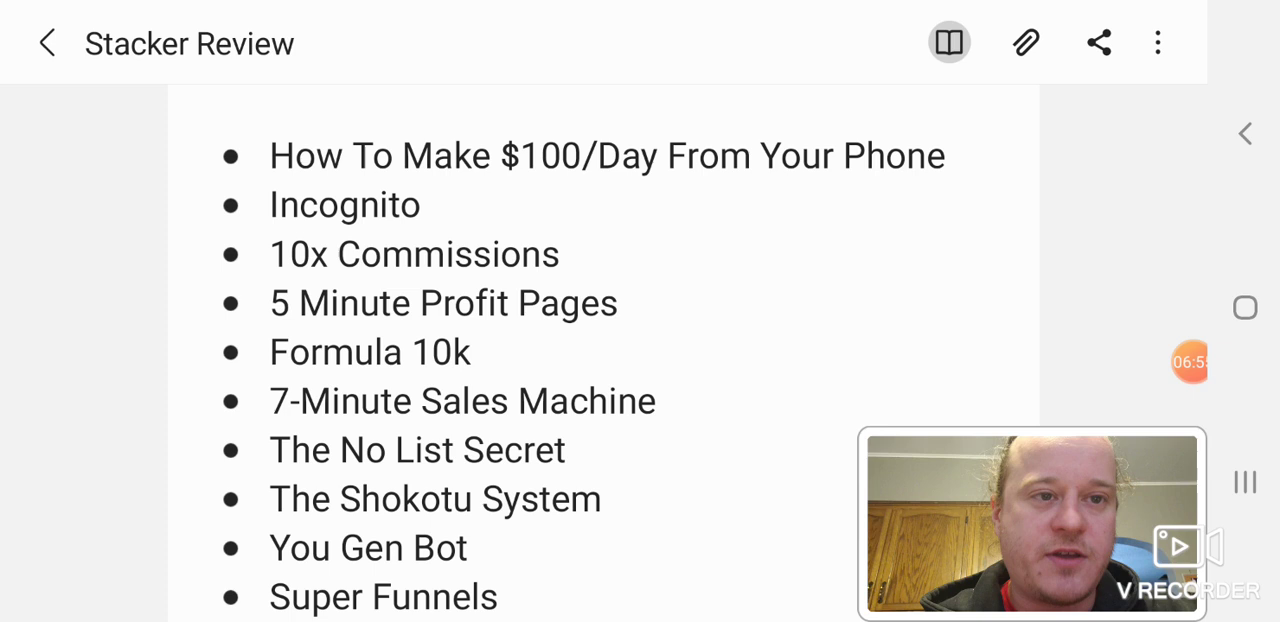
scroll(down, 3)
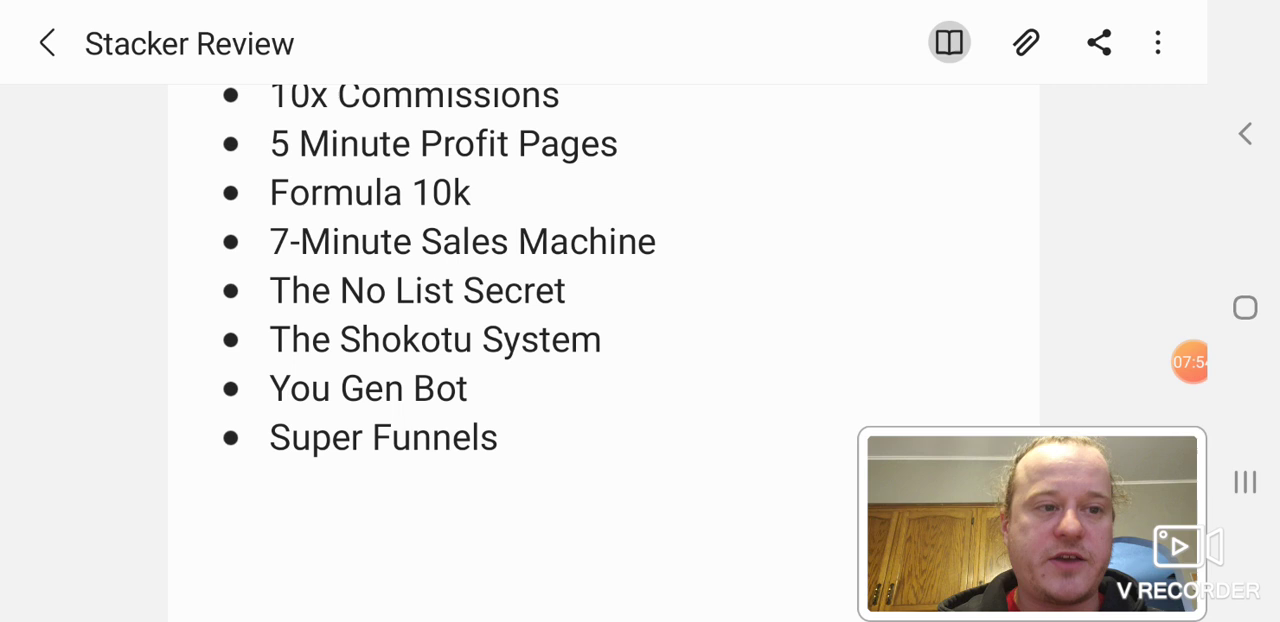
scroll(down, 3)
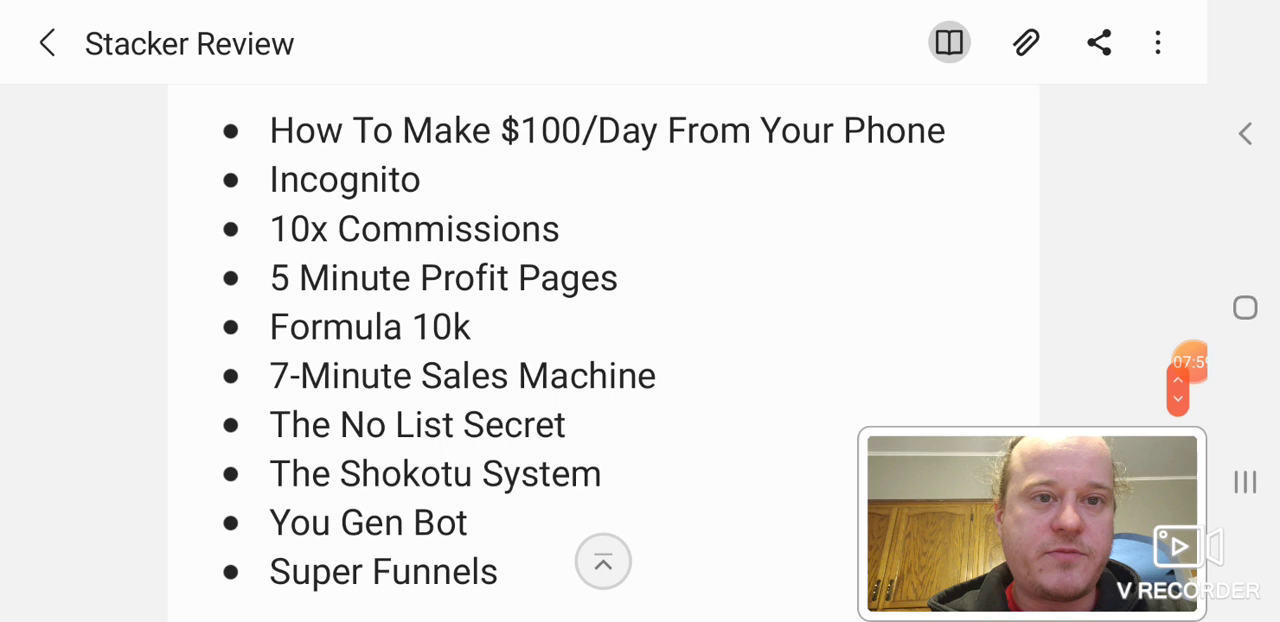
scroll(down, 3)
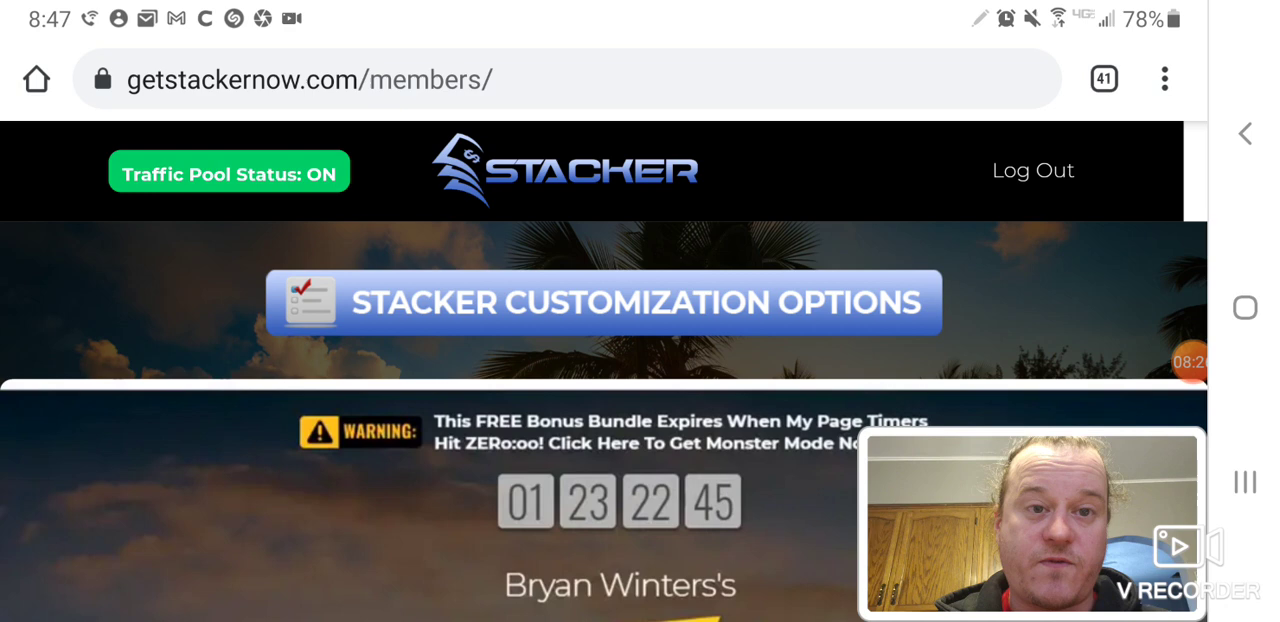
- Scroll the Stacker members area past the customization options banner to the bonus countdown timer
scroll(down, 3)
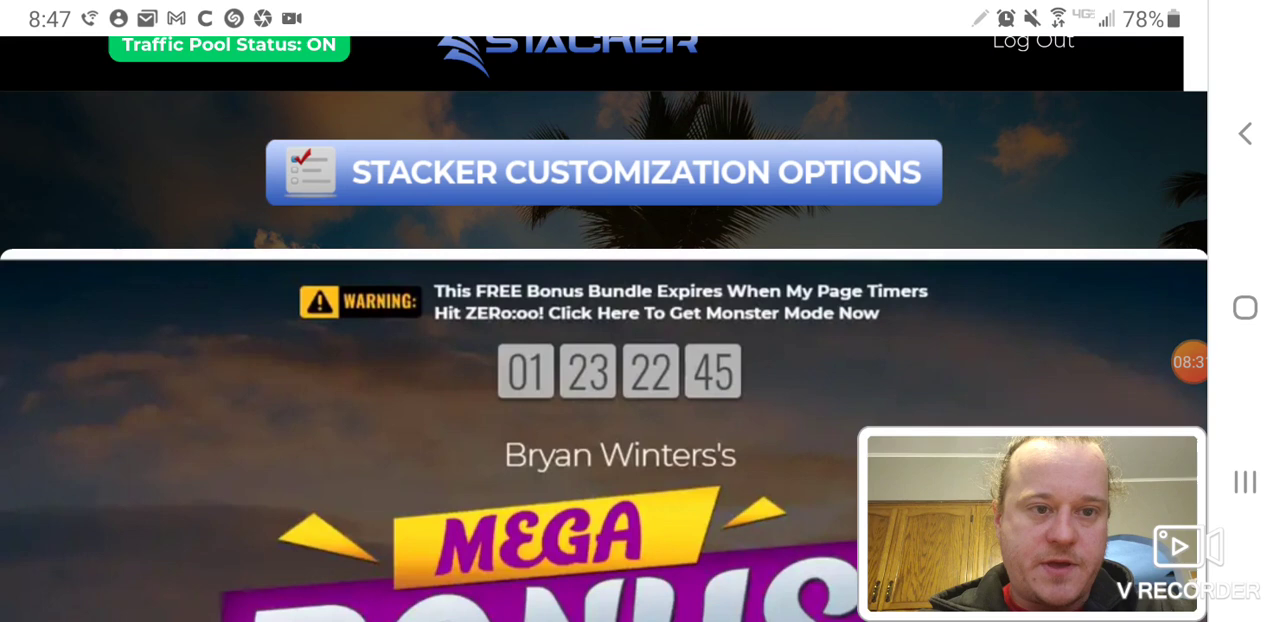
scroll(down, 3)
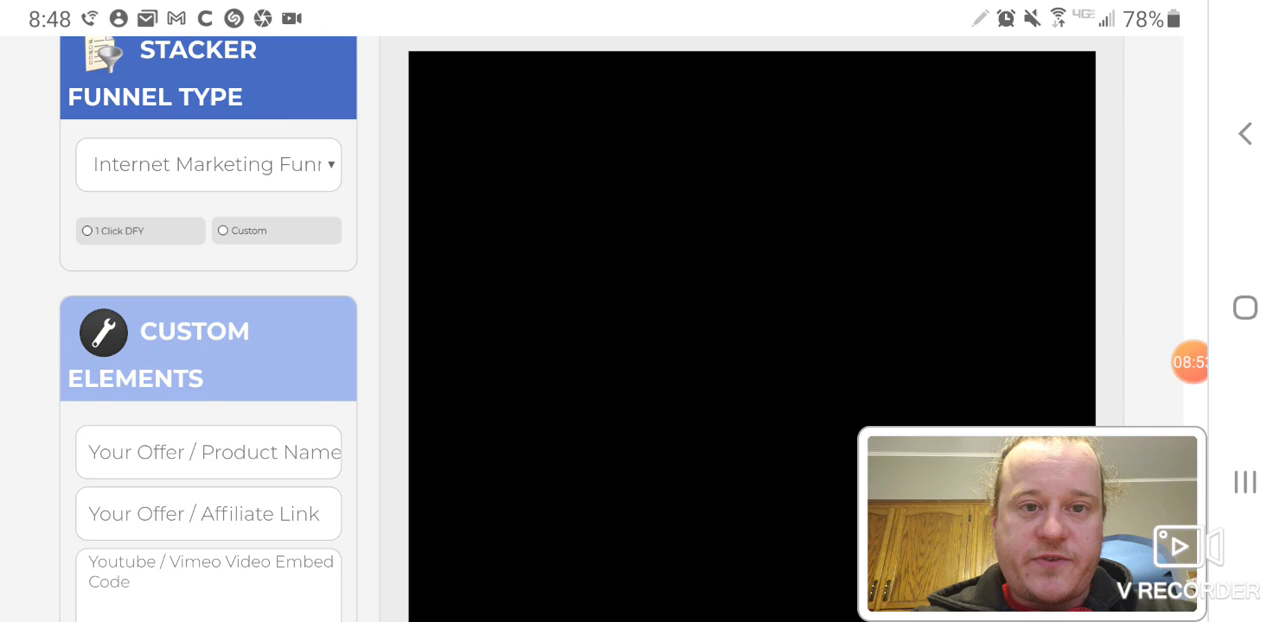
click(208, 164)
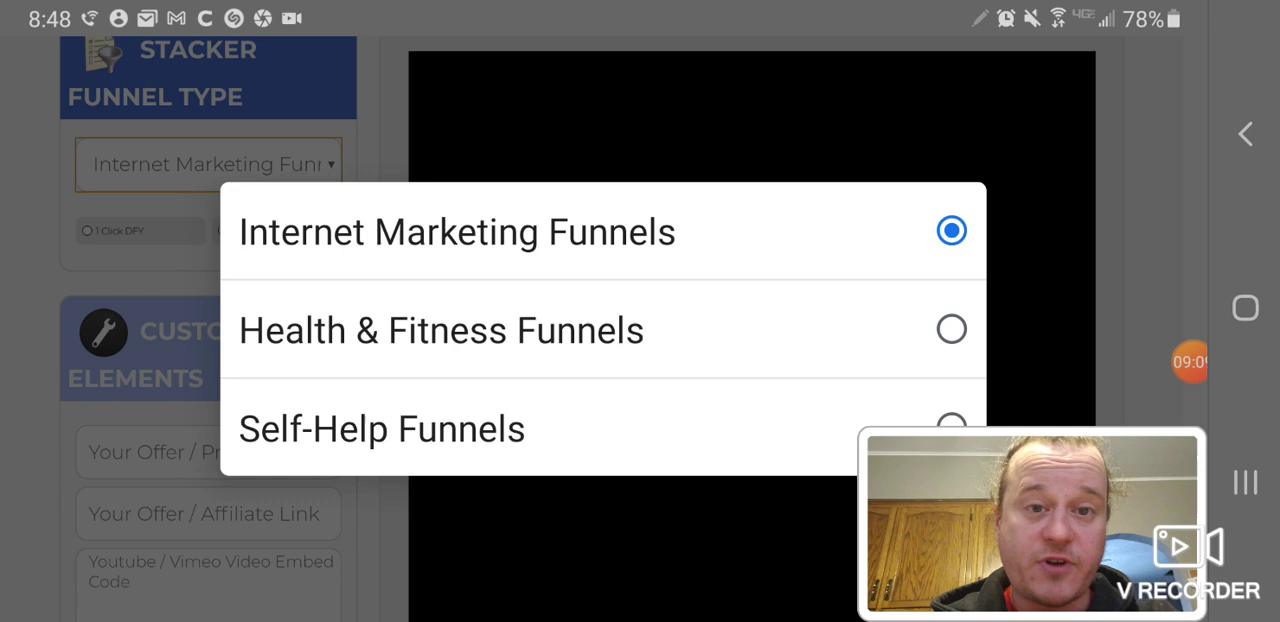
click(457, 231)
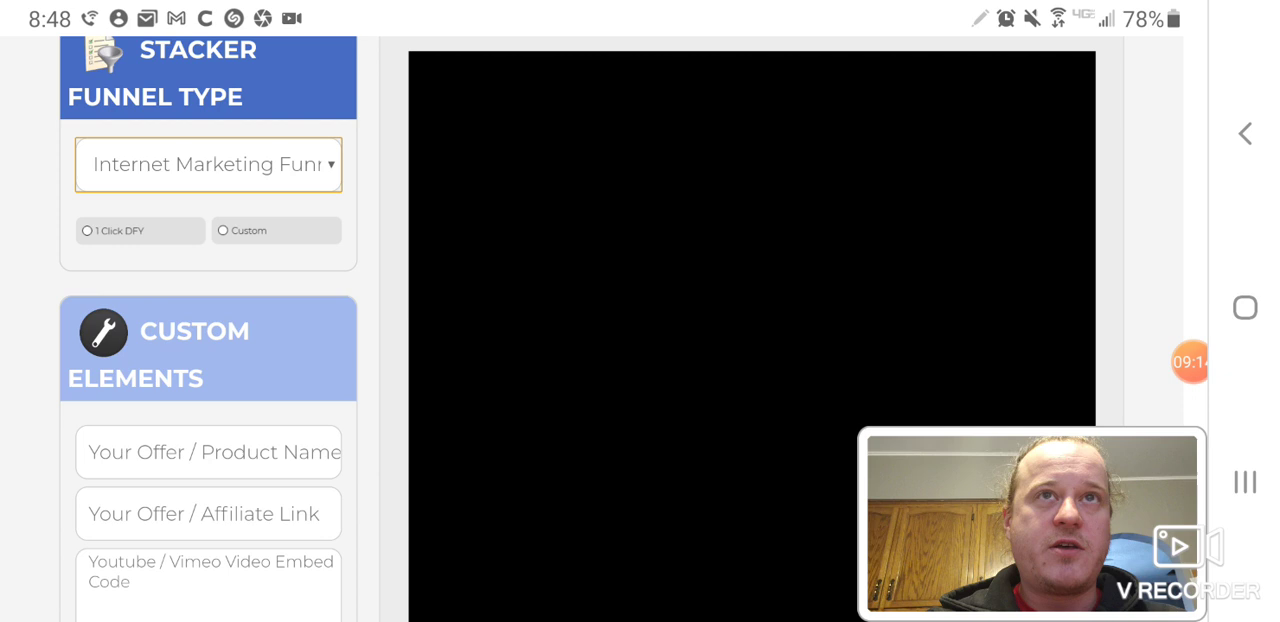
scroll(down, 3)
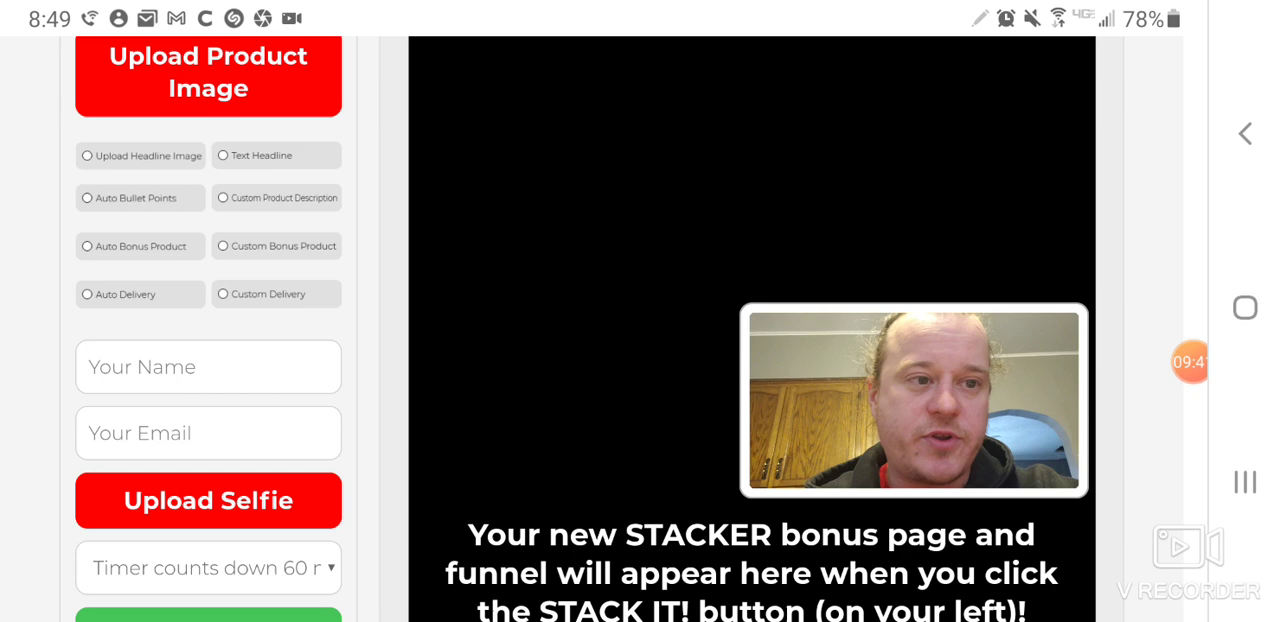
scroll(down, 3)
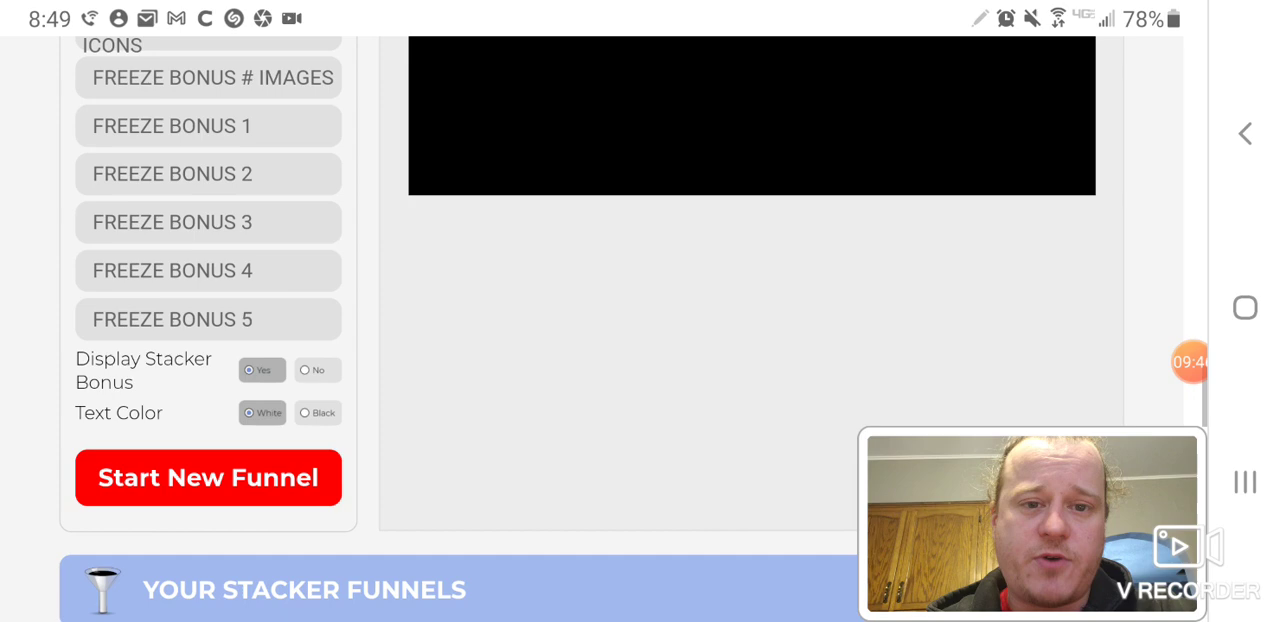